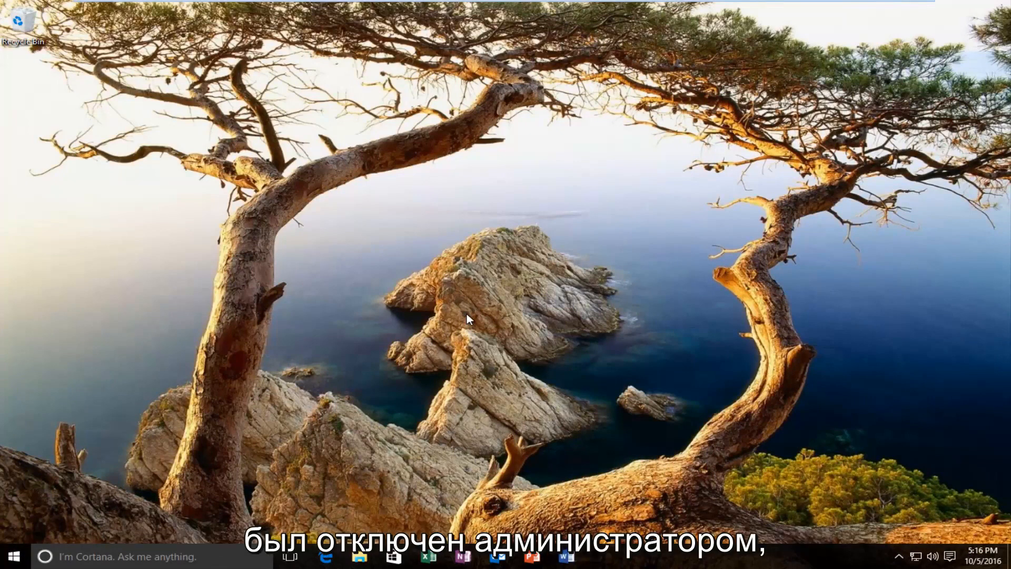
mouse_move(459, 321)
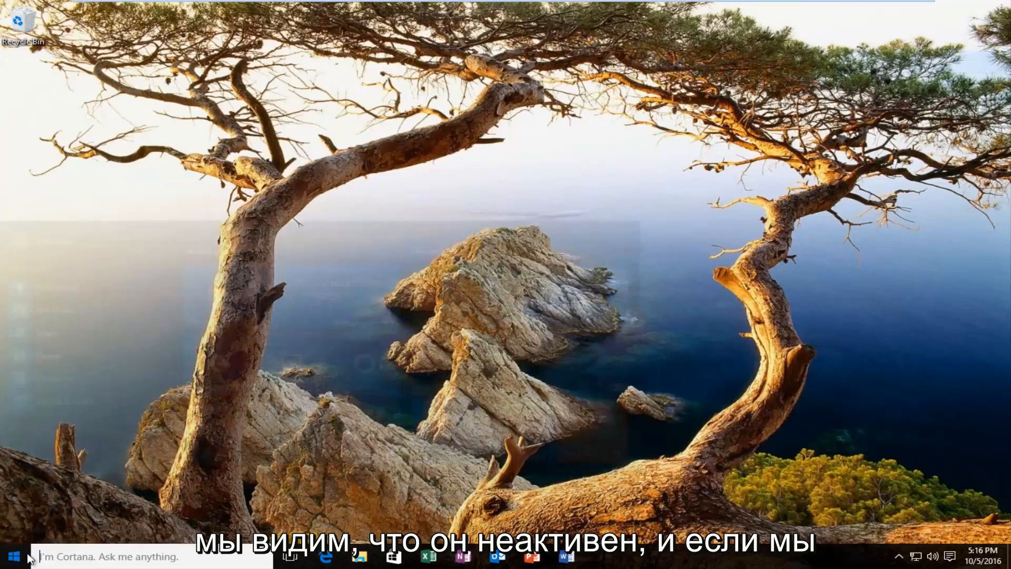
- Confirm Task Manager is disabled by policy, then search the Start menu for 'group'
text(task mana)
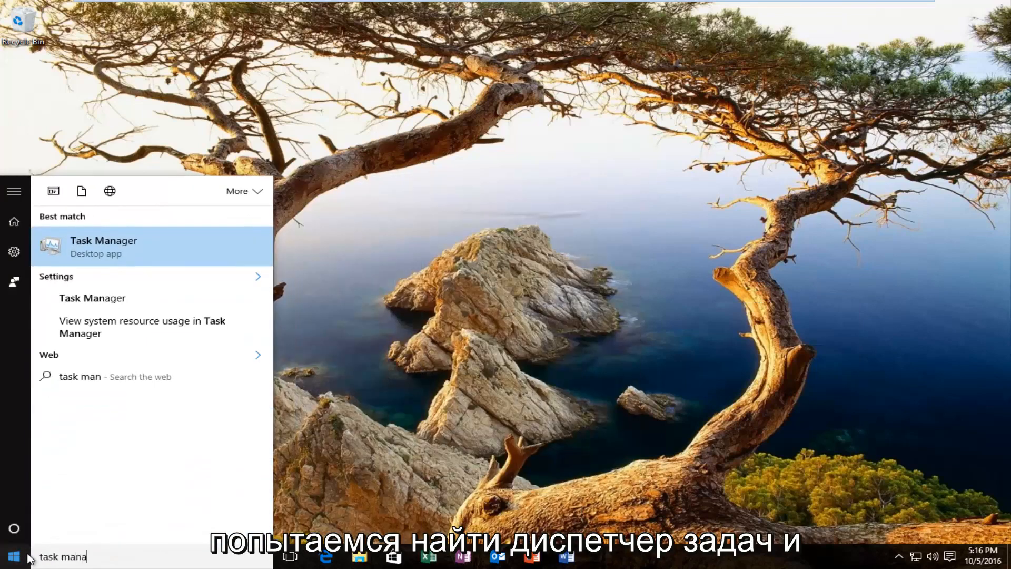
click(104, 247)
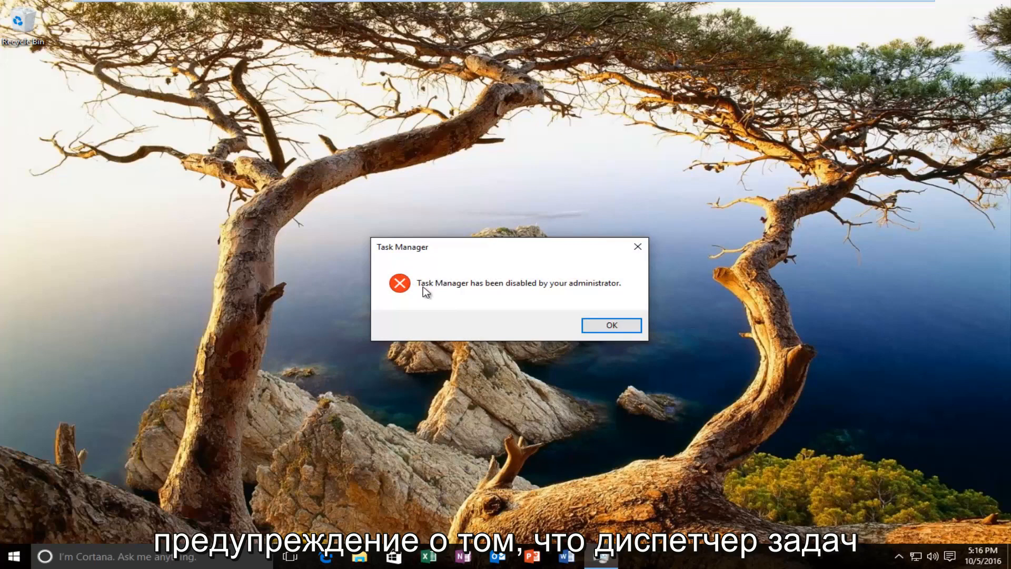
mouse_move(465, 276)
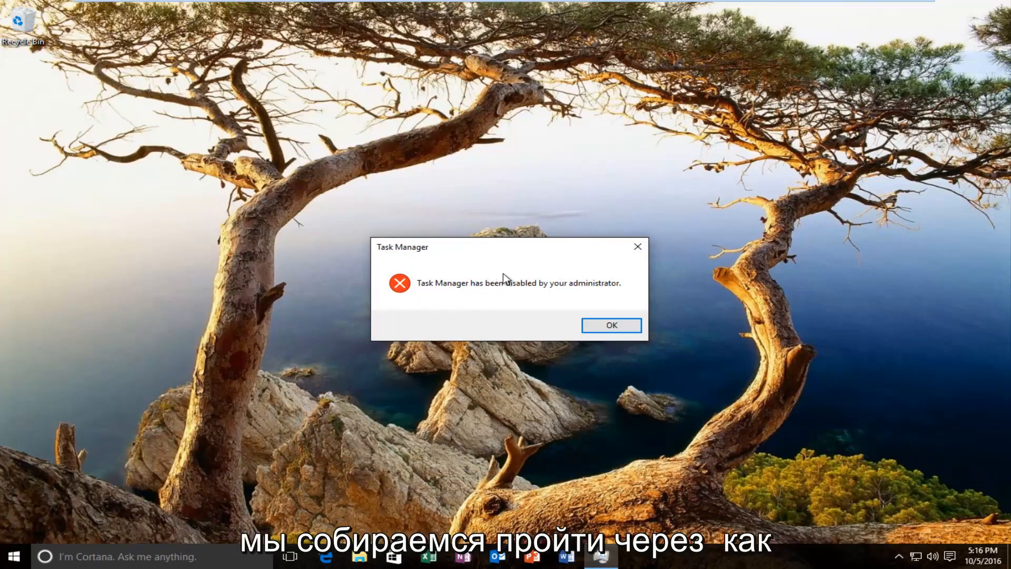
click(611, 325)
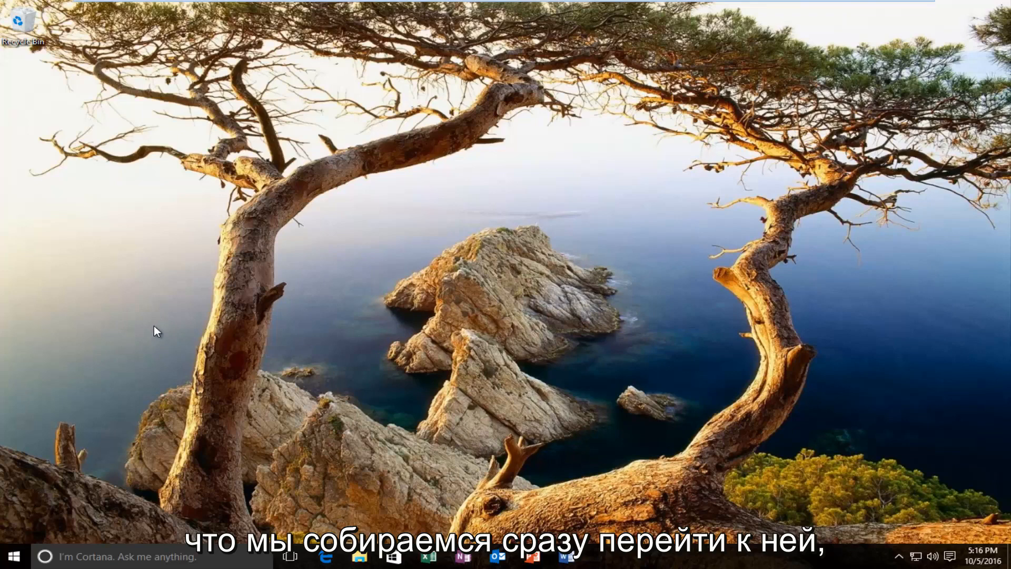
click(15, 554)
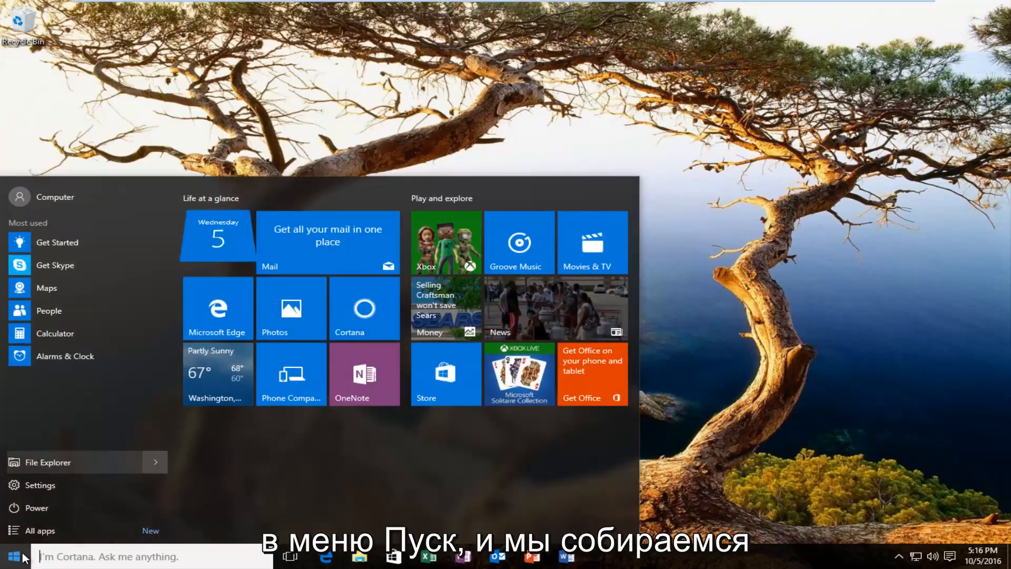
text(group)
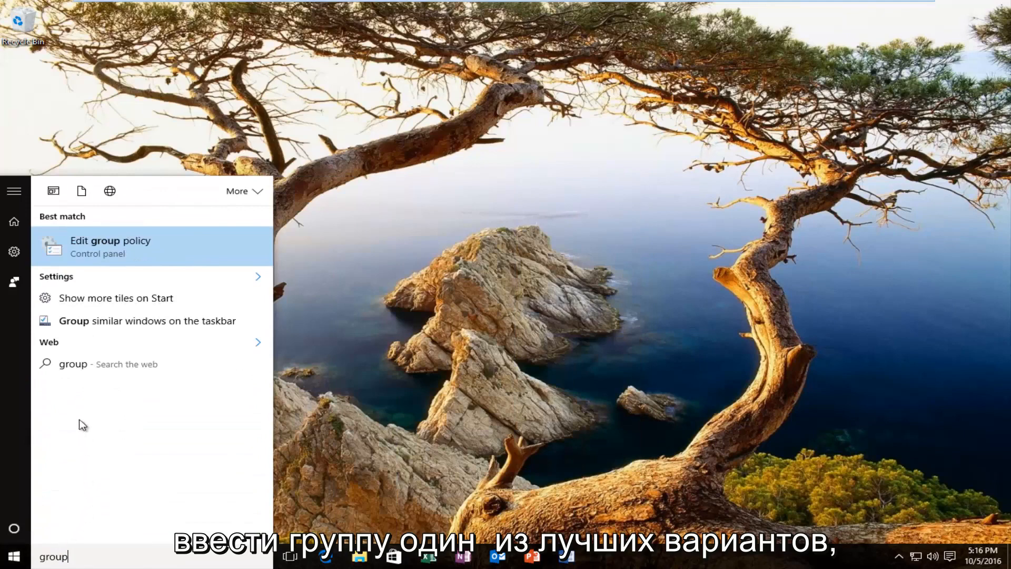
mouse_move(89, 408)
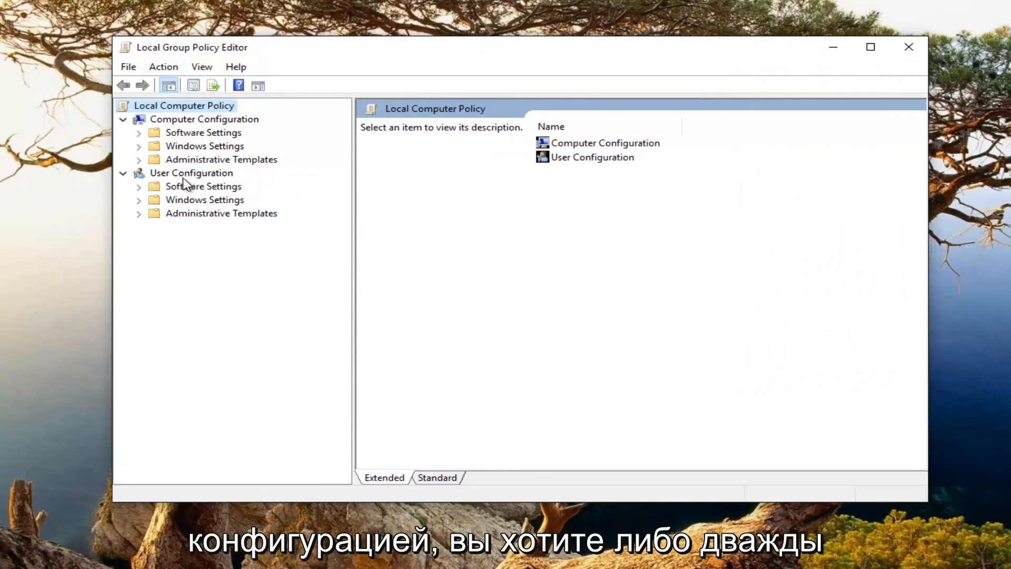
mouse_move(229, 224)
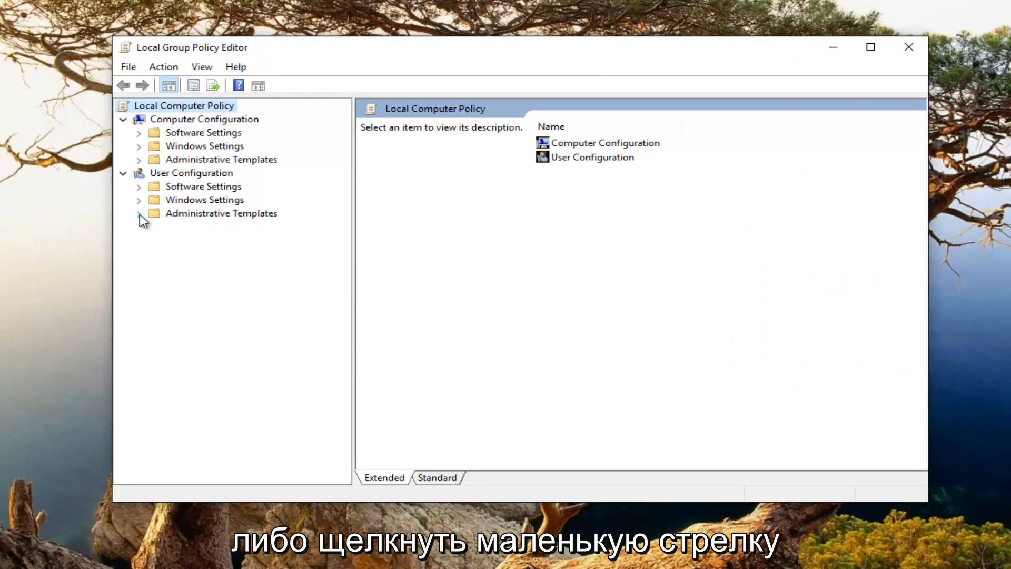
- Navigate to User Configuration > Administrative Templates > System > Ctrl+Alt+Del Options
click(138, 213)
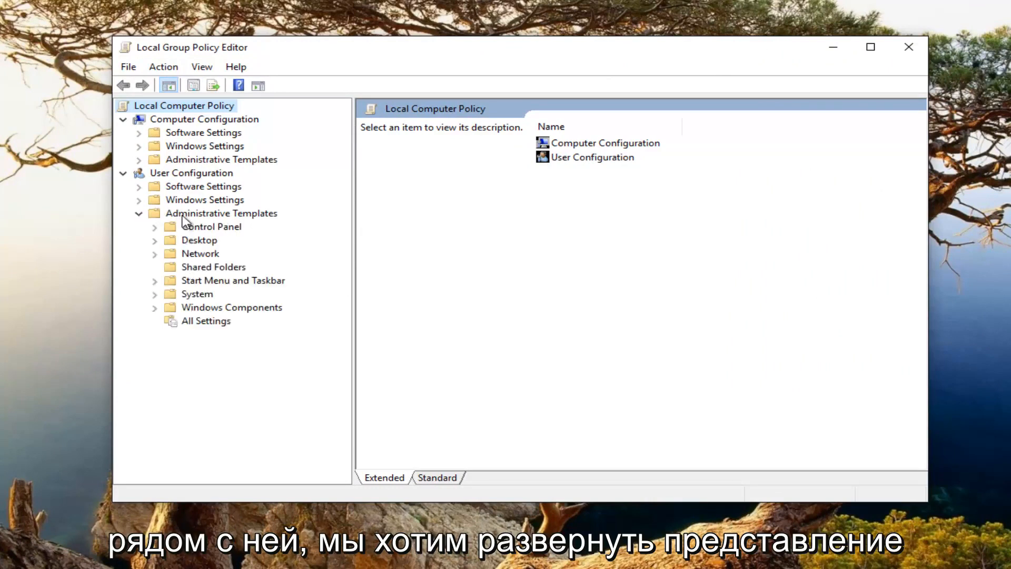
mouse_move(192, 226)
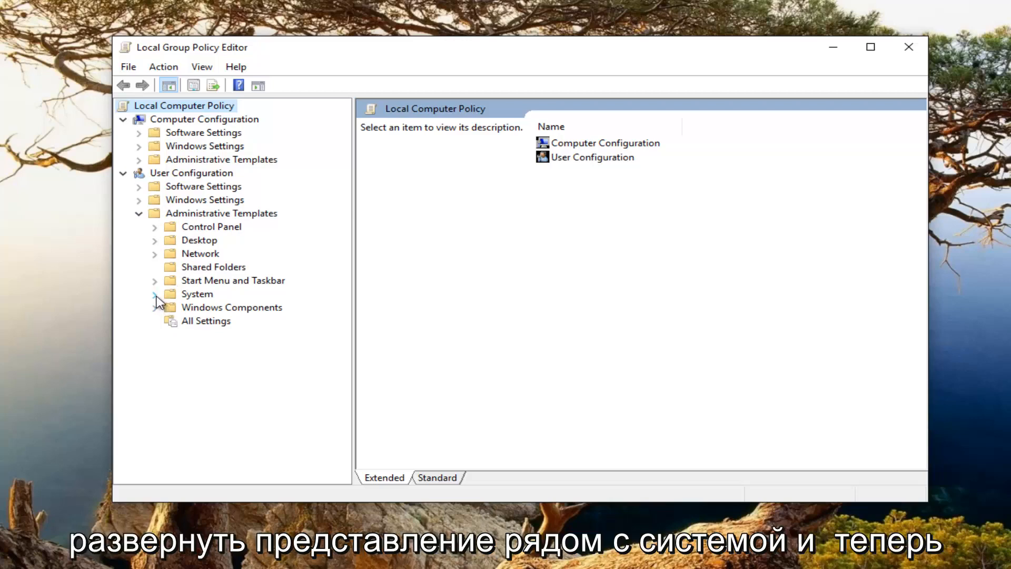
click(154, 294)
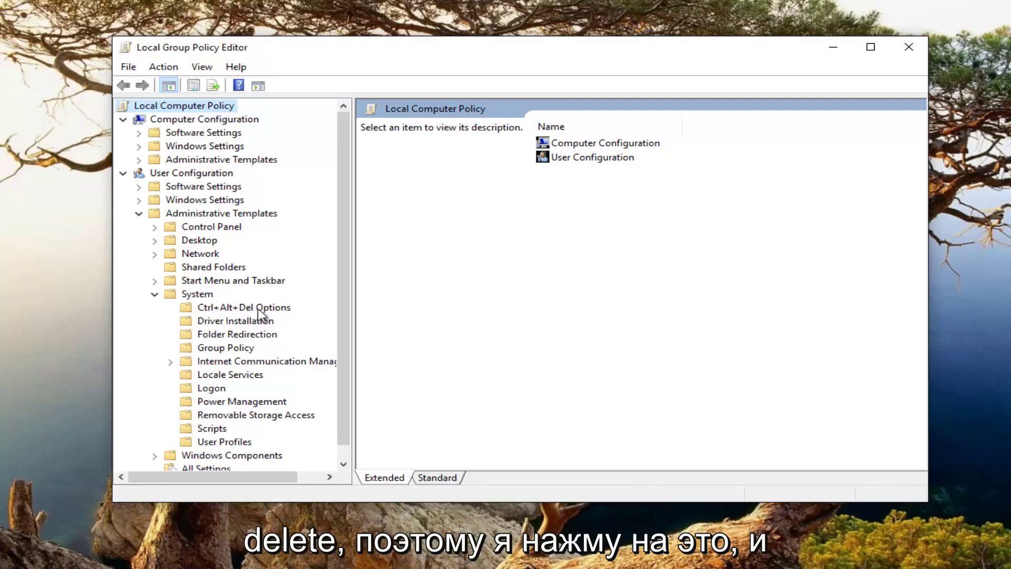
click(242, 307)
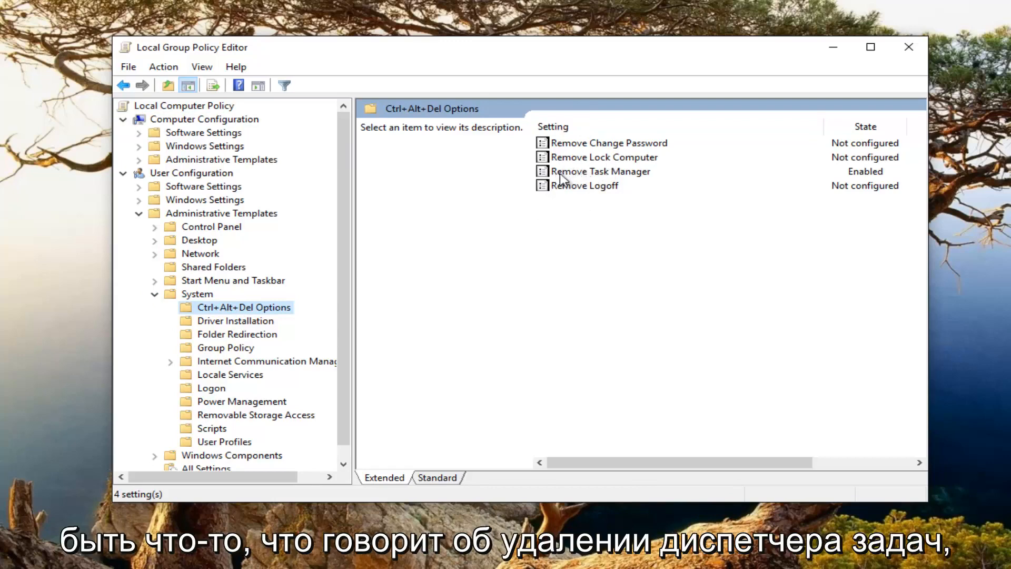
- Change the Remove Task Manager policy from Enabled to Not Configured and apply it
click(601, 171)
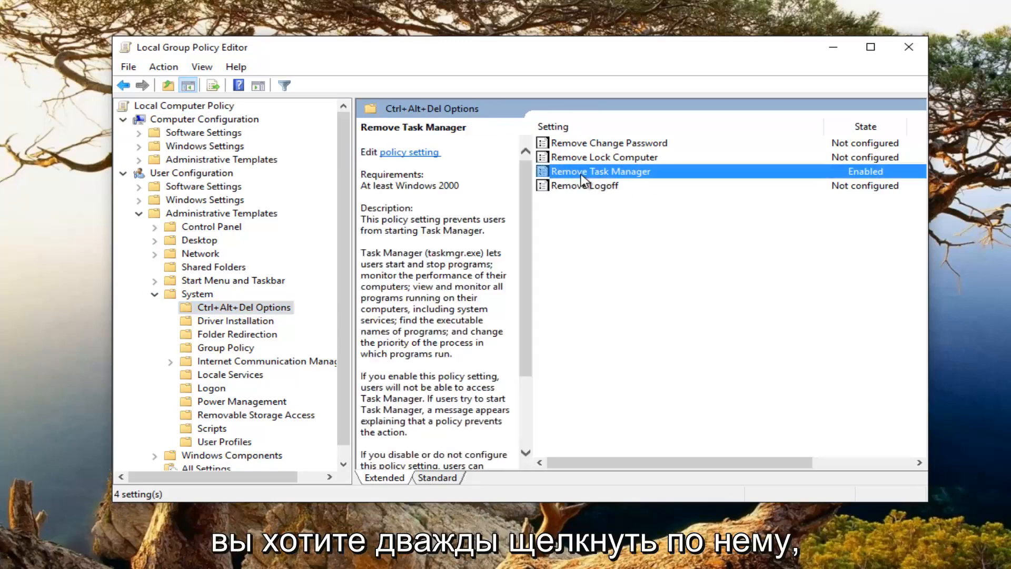
double_click(600, 172)
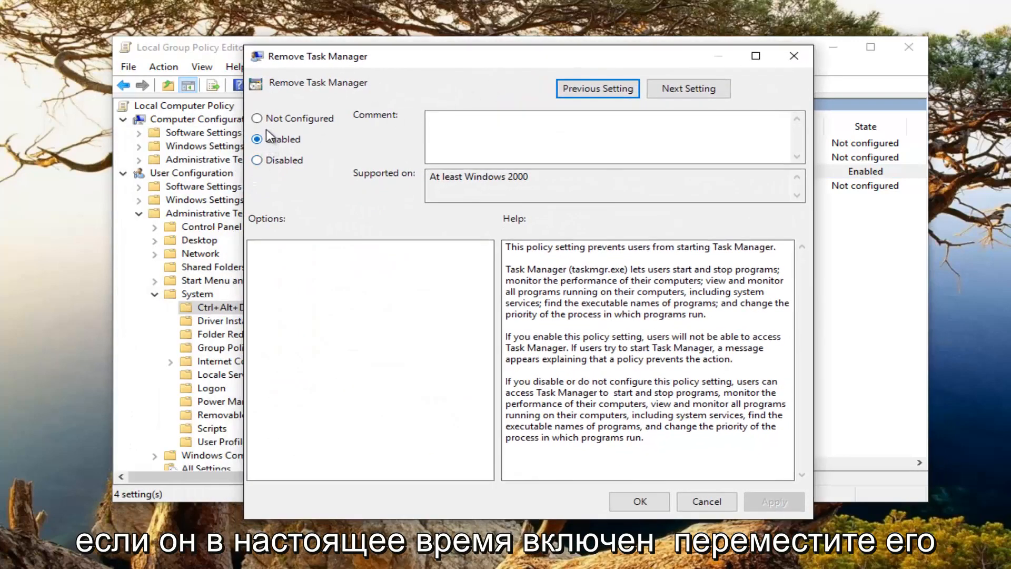
click(256, 118)
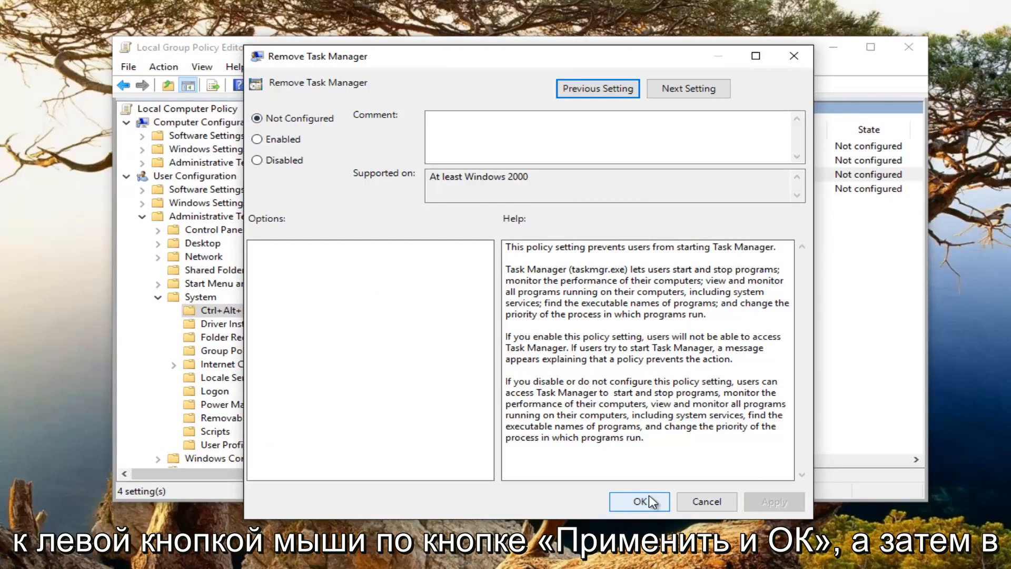
click(640, 501)
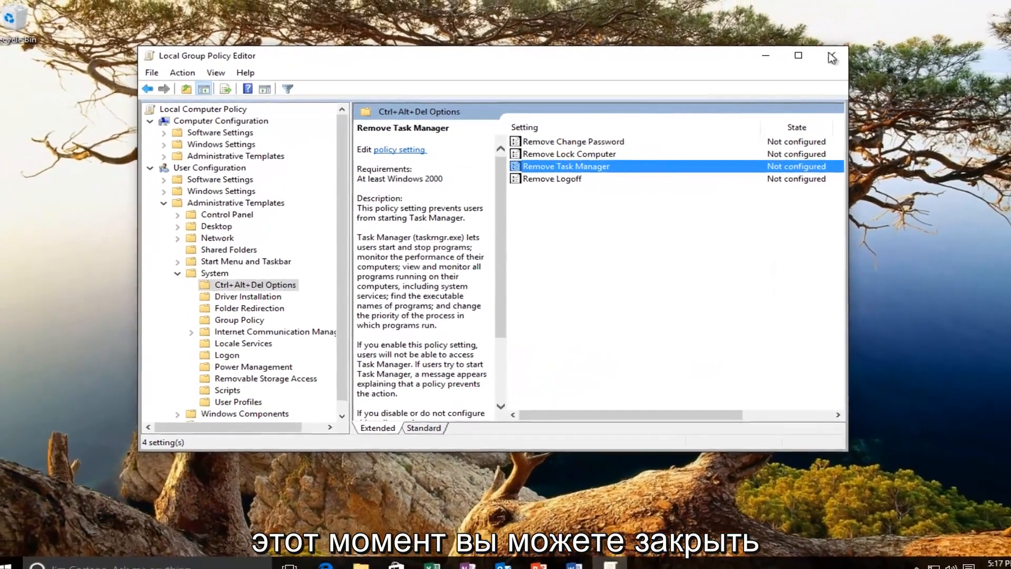
- Close the Local Group Policy Editor window
click(830, 57)
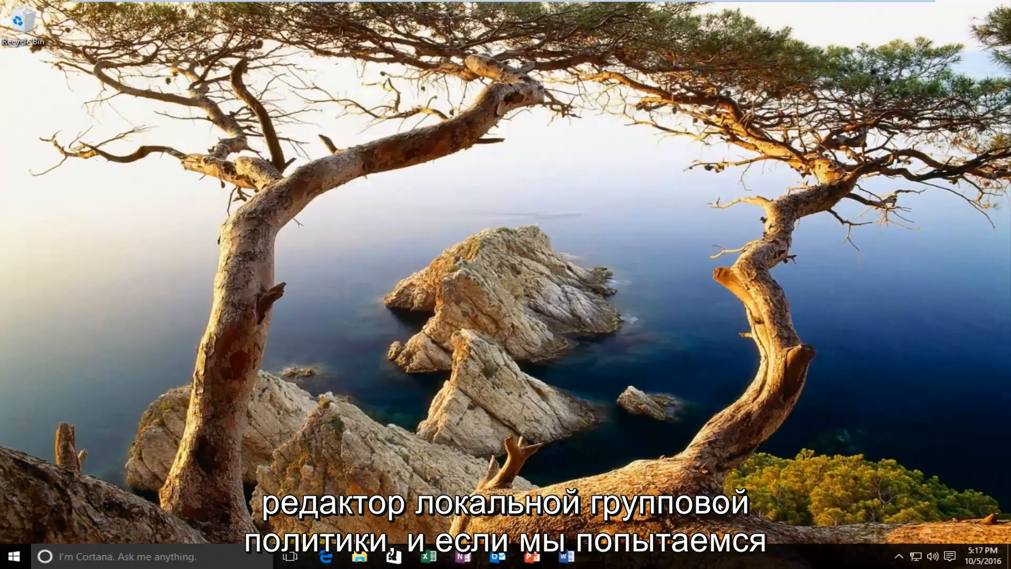